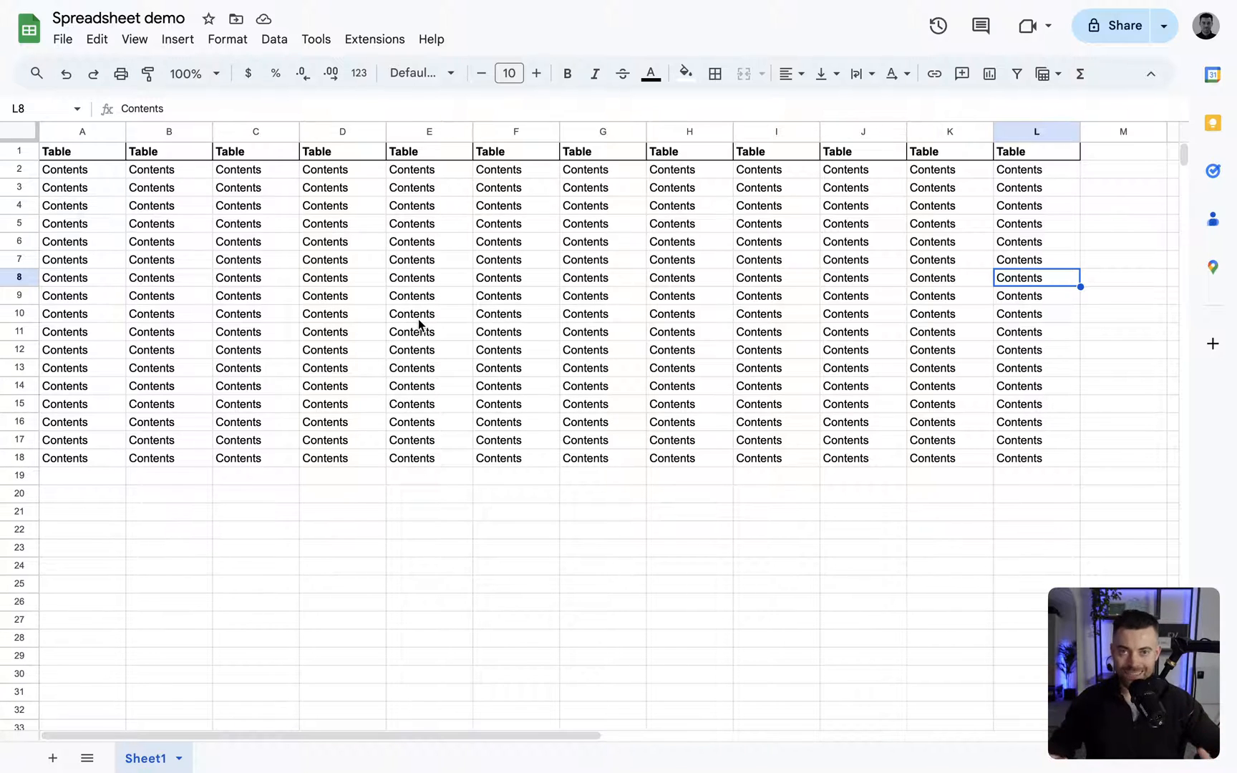
pyautogui.moveTo(135, 136)
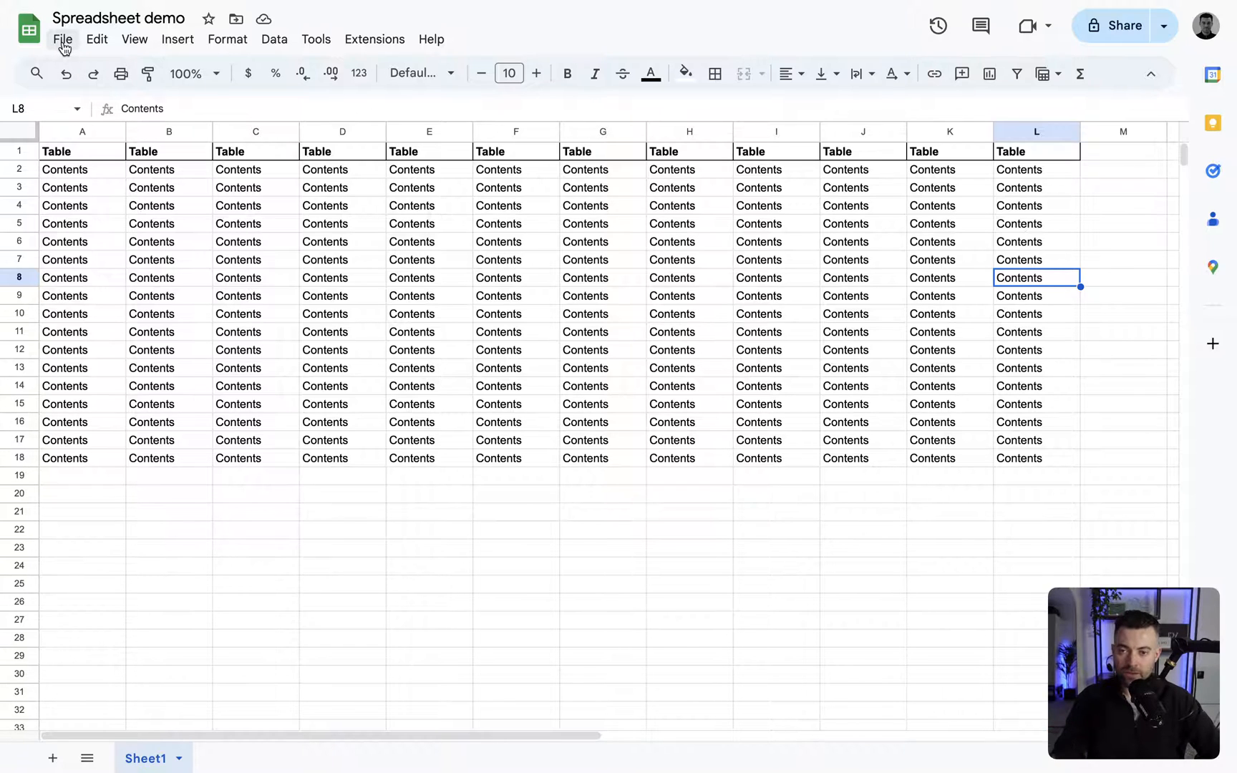
# Step: Publish the whole spreadsheet via File > Share > Publish to web and show its iframe embed code
pyautogui.click(67, 37)
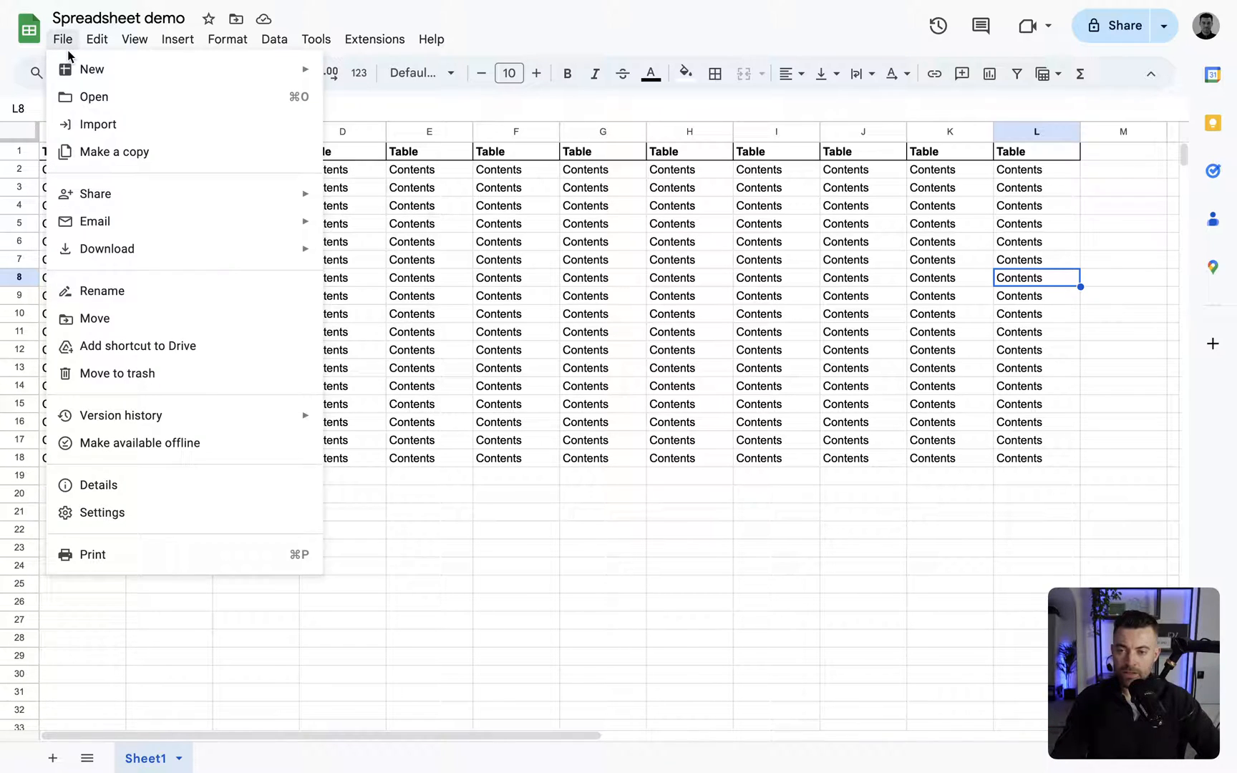
pyautogui.moveTo(95, 194)
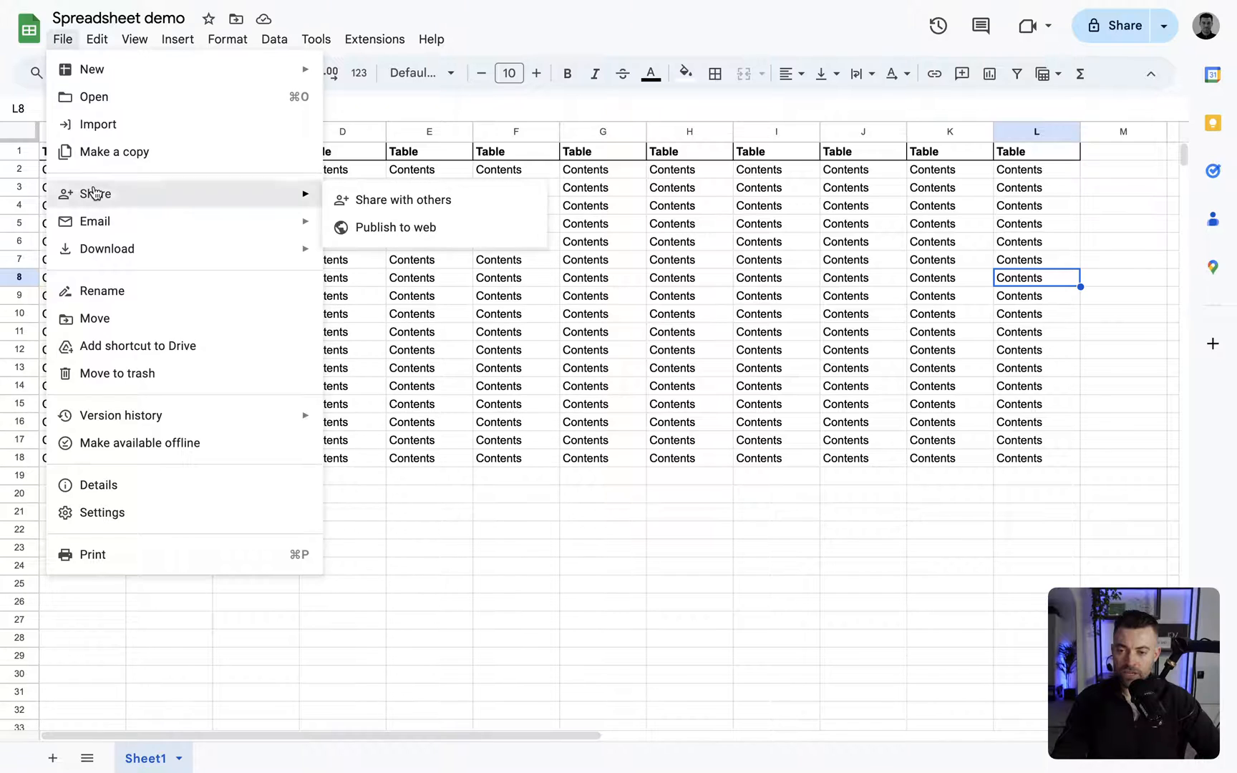
pyautogui.moveTo(410, 226)
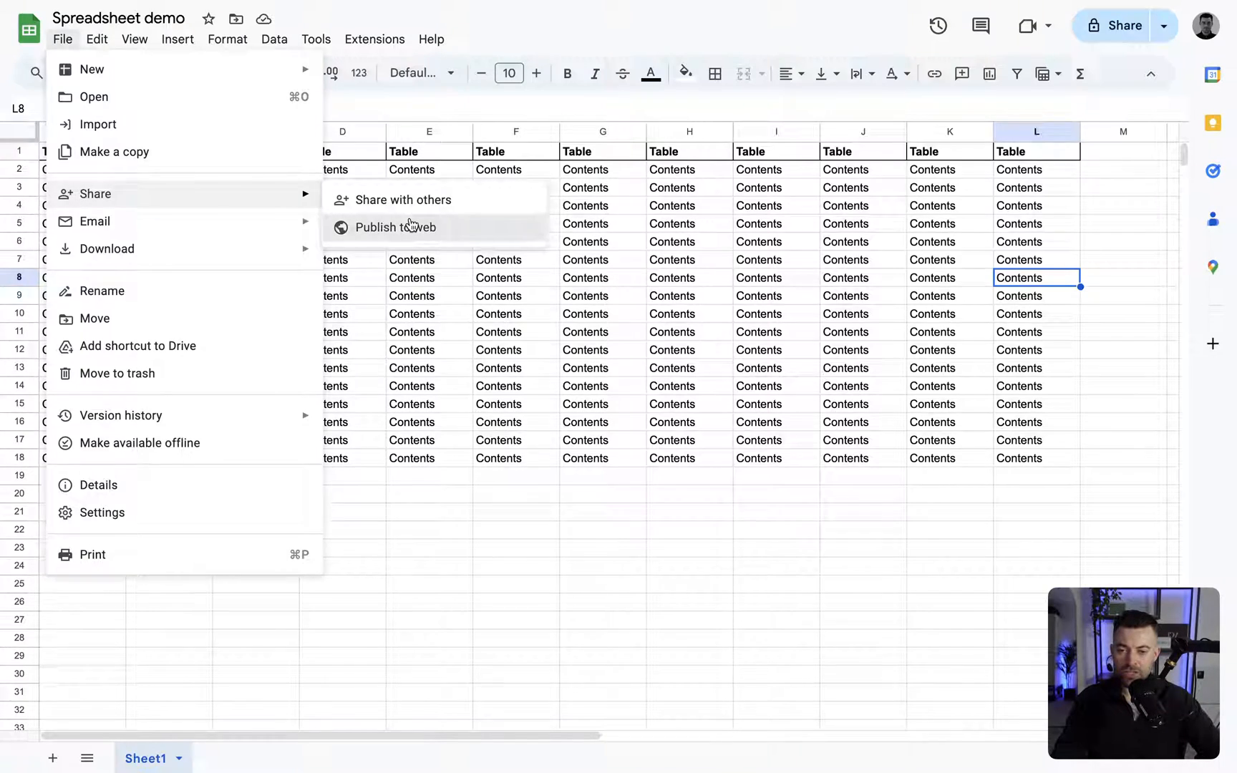
pyautogui.click(396, 226)
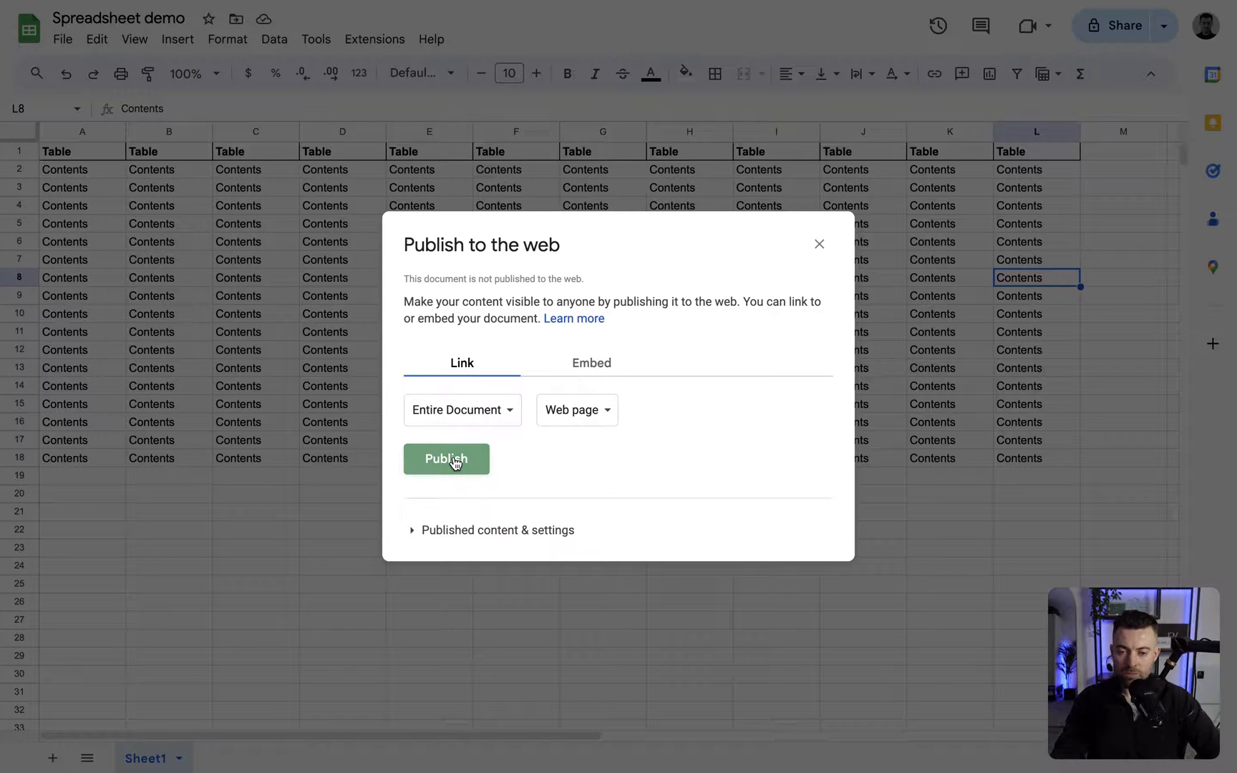
pyautogui.click(446, 458)
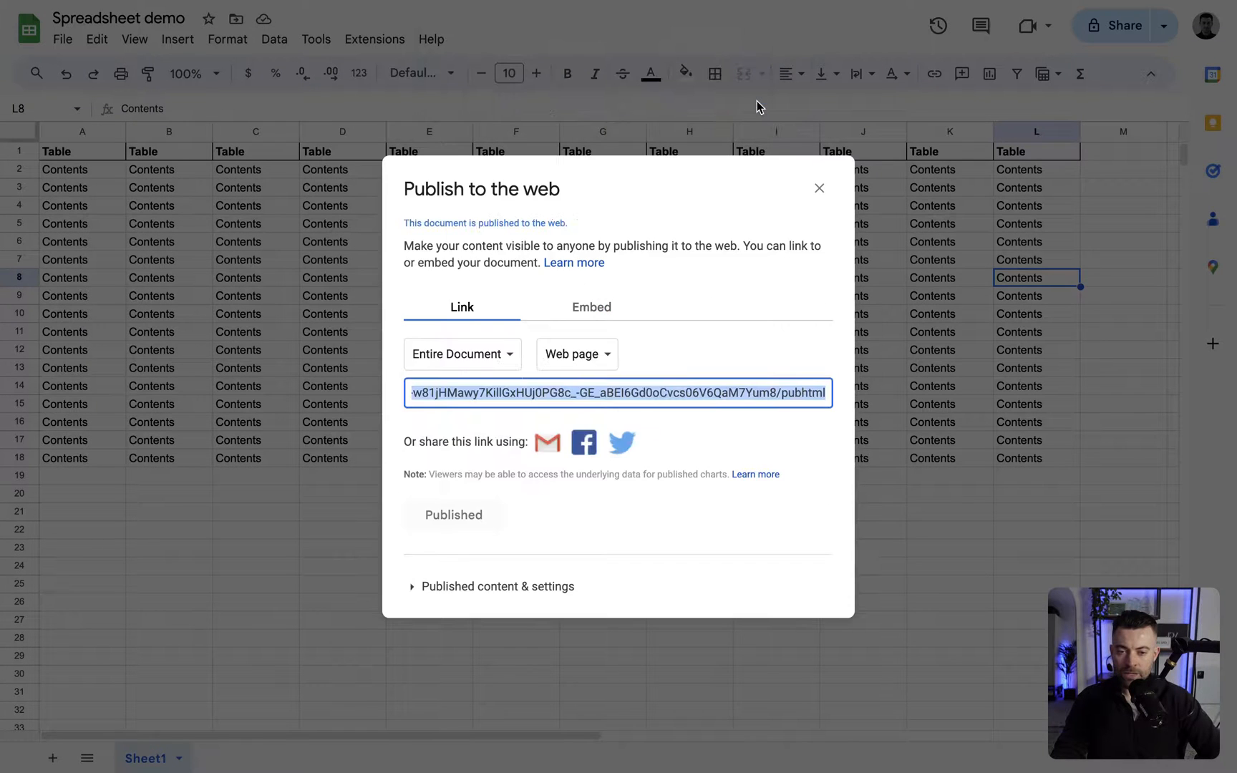
pyautogui.click(497, 586)
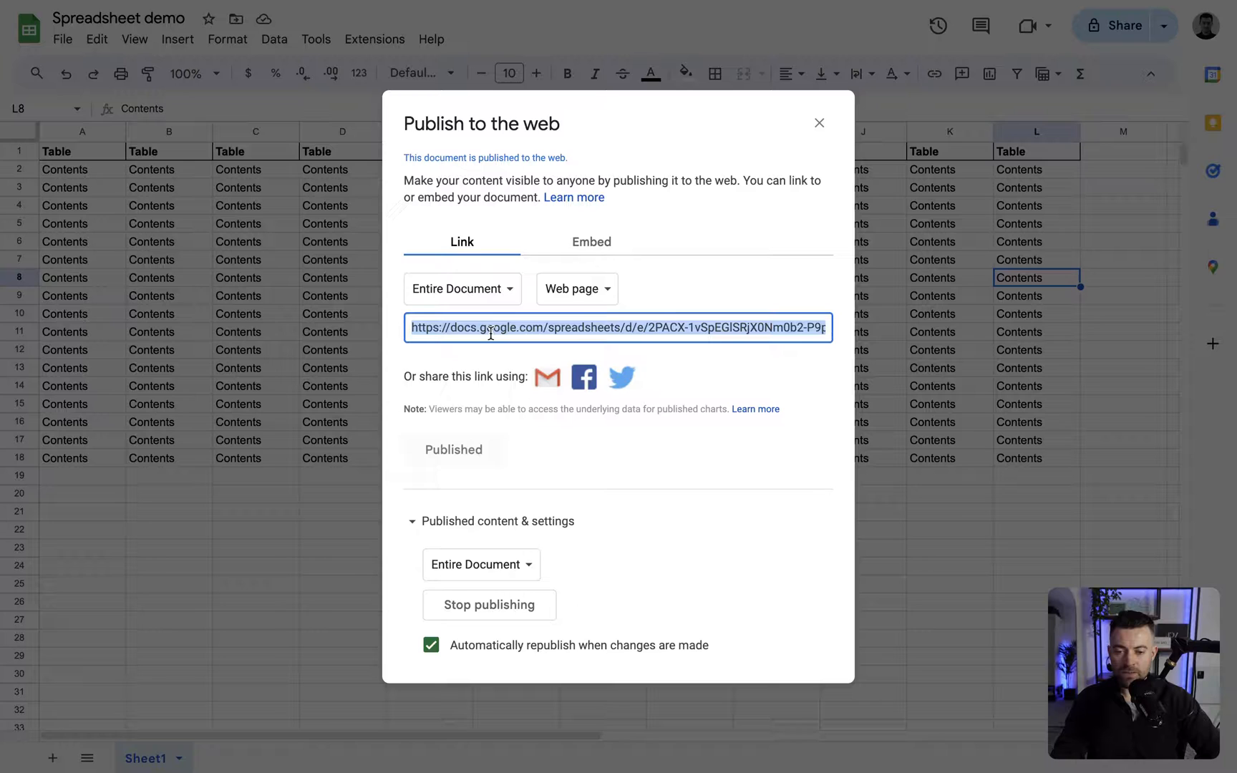
pyautogui.click(591, 242)
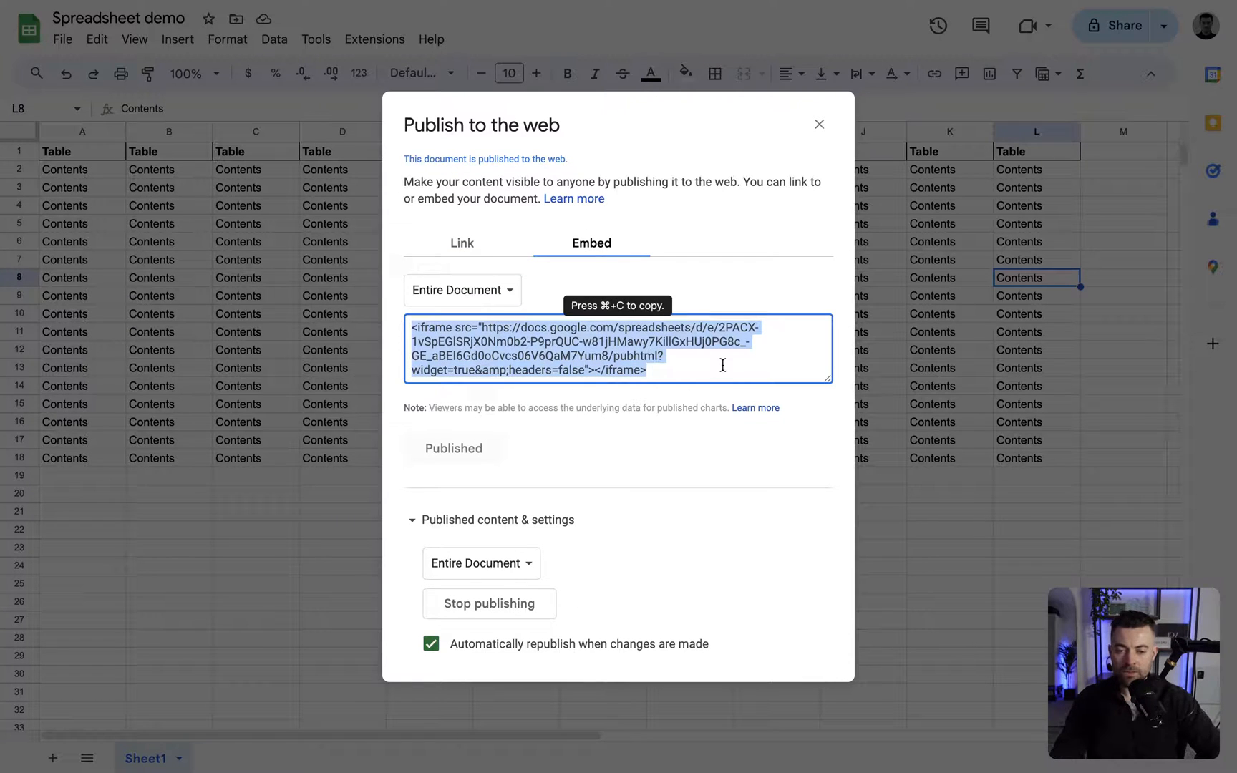
pyautogui.moveTo(329, 534)
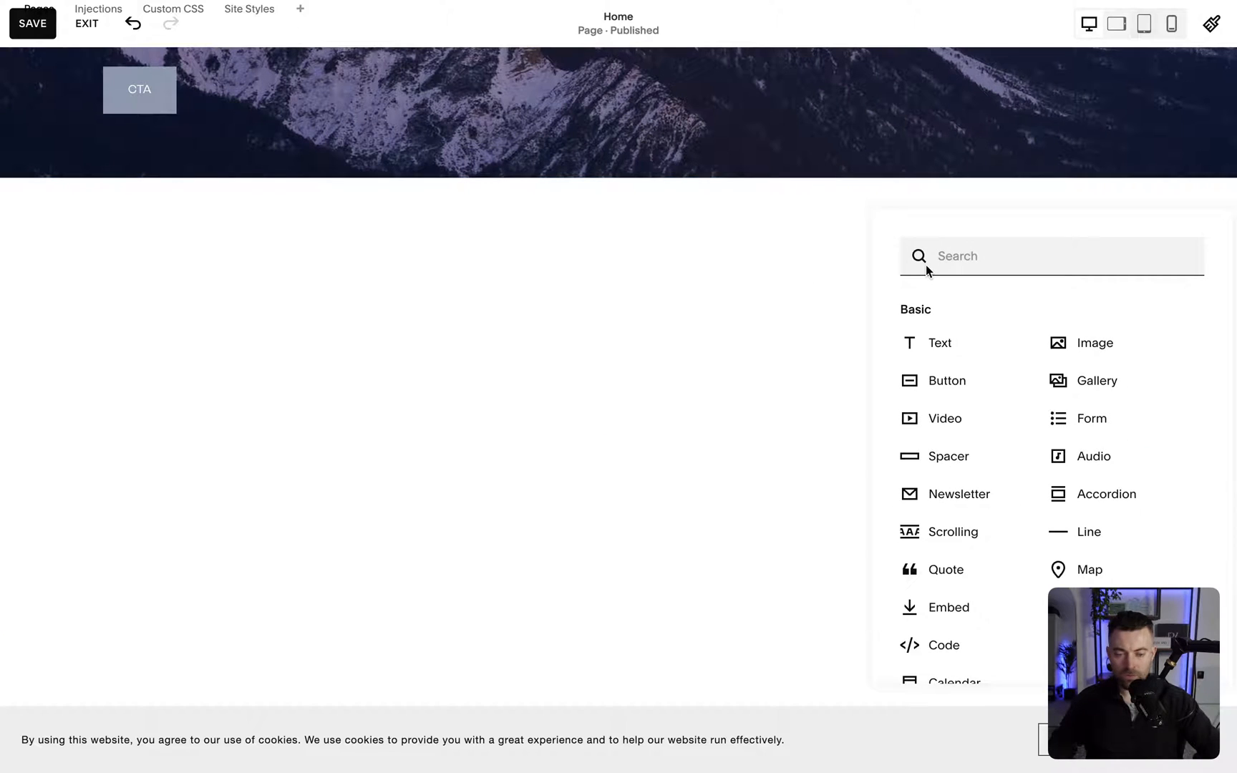
# Step: Search the block menu for 'code' and insert a Code block holding the pasted iframe
pyautogui.write('code')
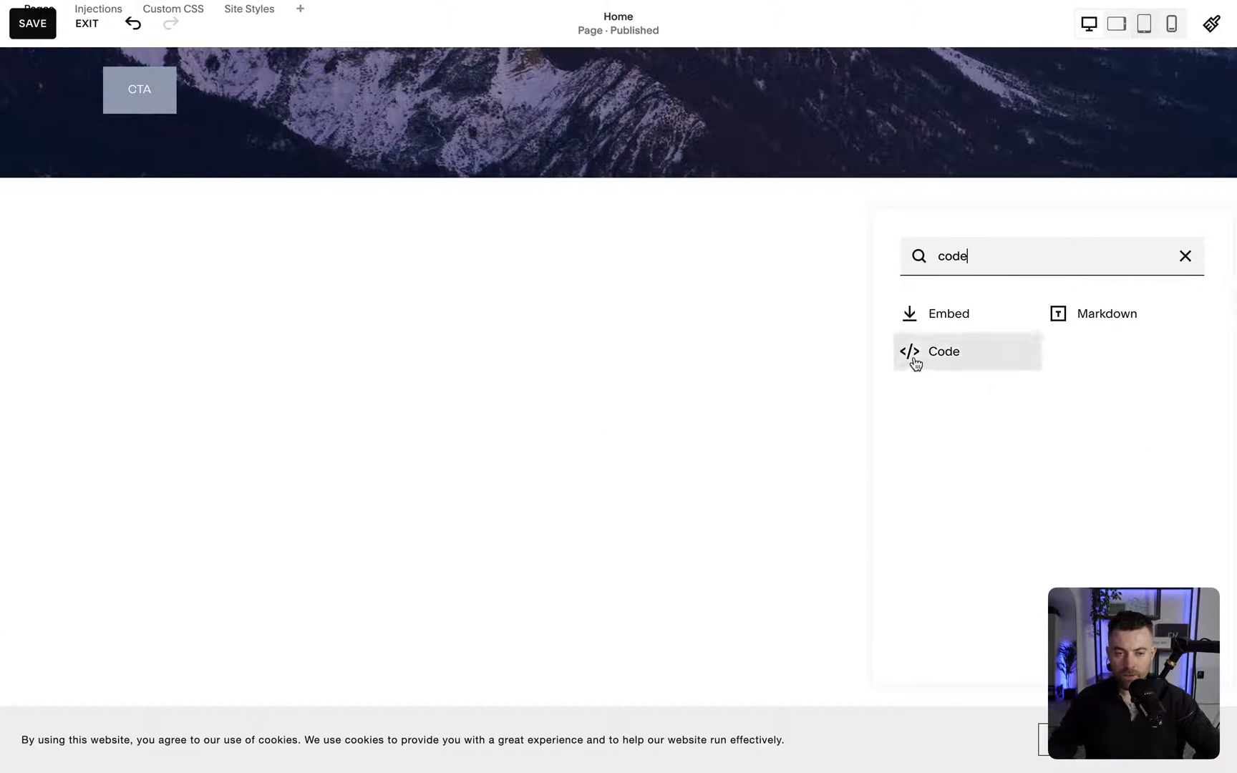
pyautogui.click(943, 352)
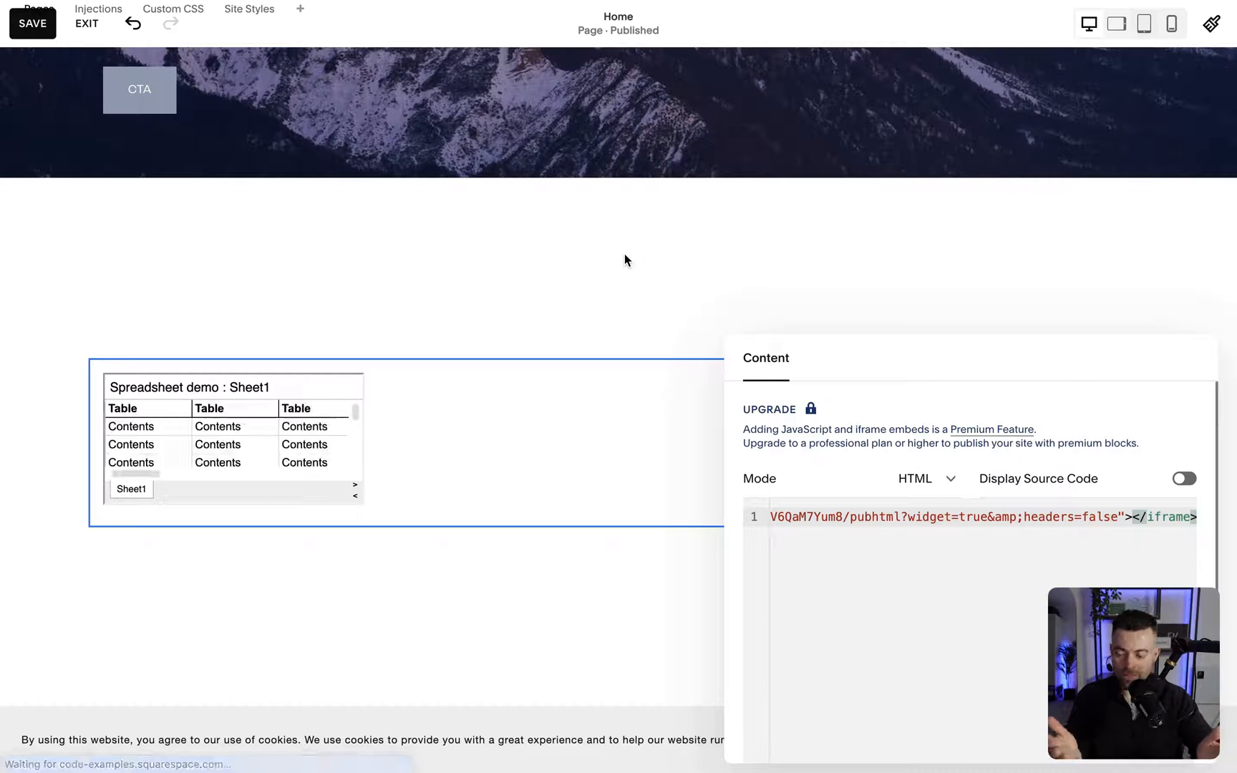
pyautogui.moveTo(583, 327)
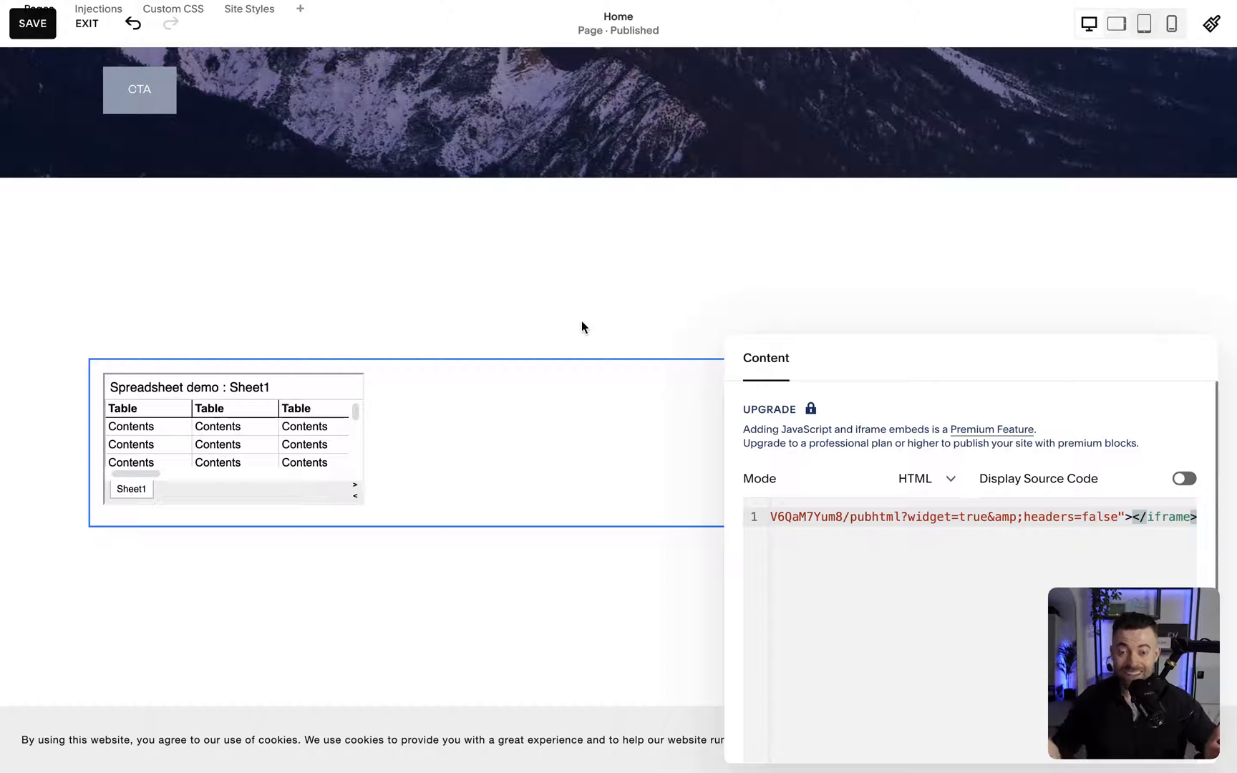
pyautogui.moveTo(431, 305)
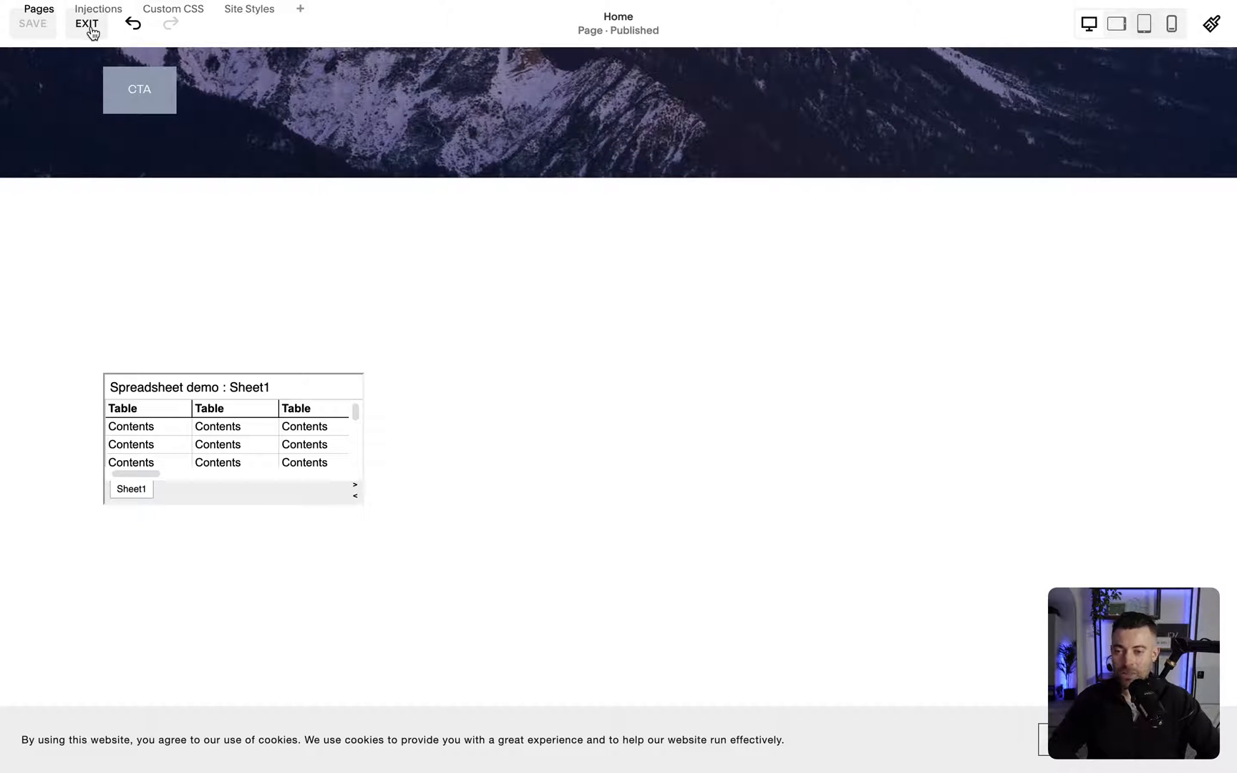
# Step: Exit editing and preview the Home page full screen, scrolling to the small embedded spreadsheet
pyautogui.click(86, 24)
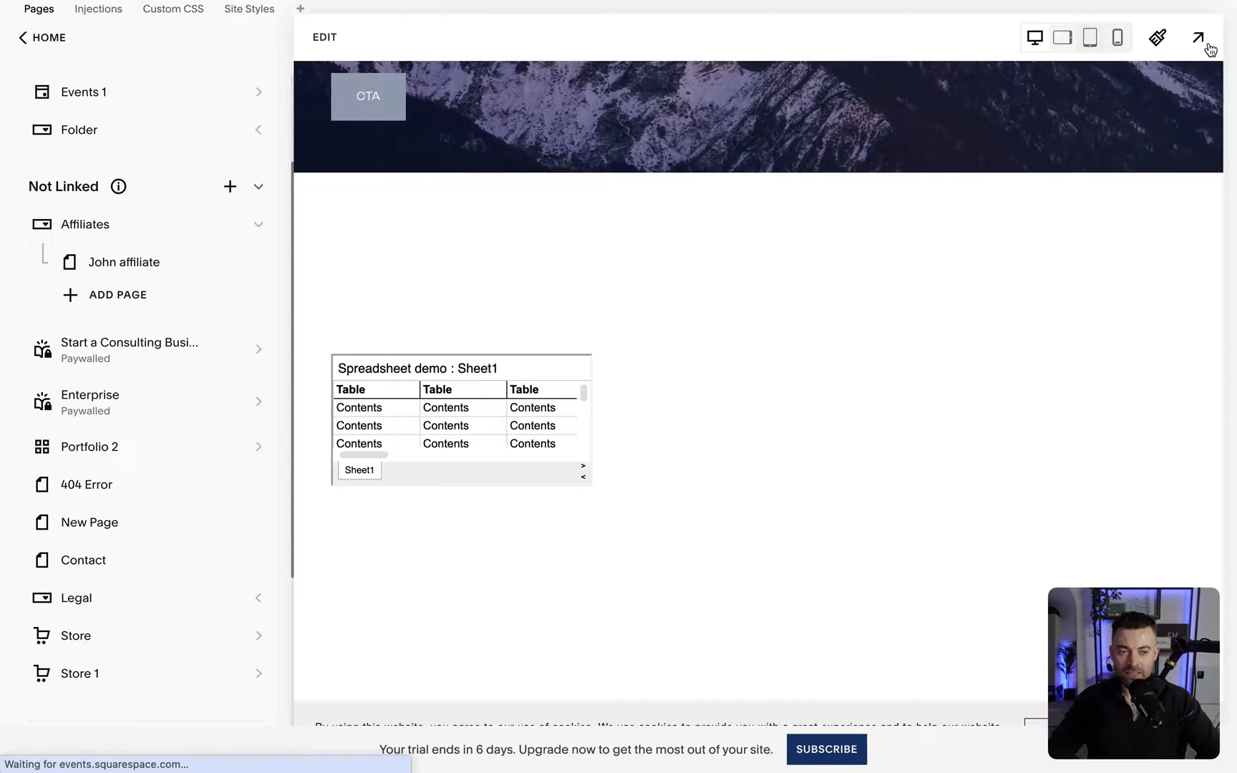
pyautogui.click(1196, 38)
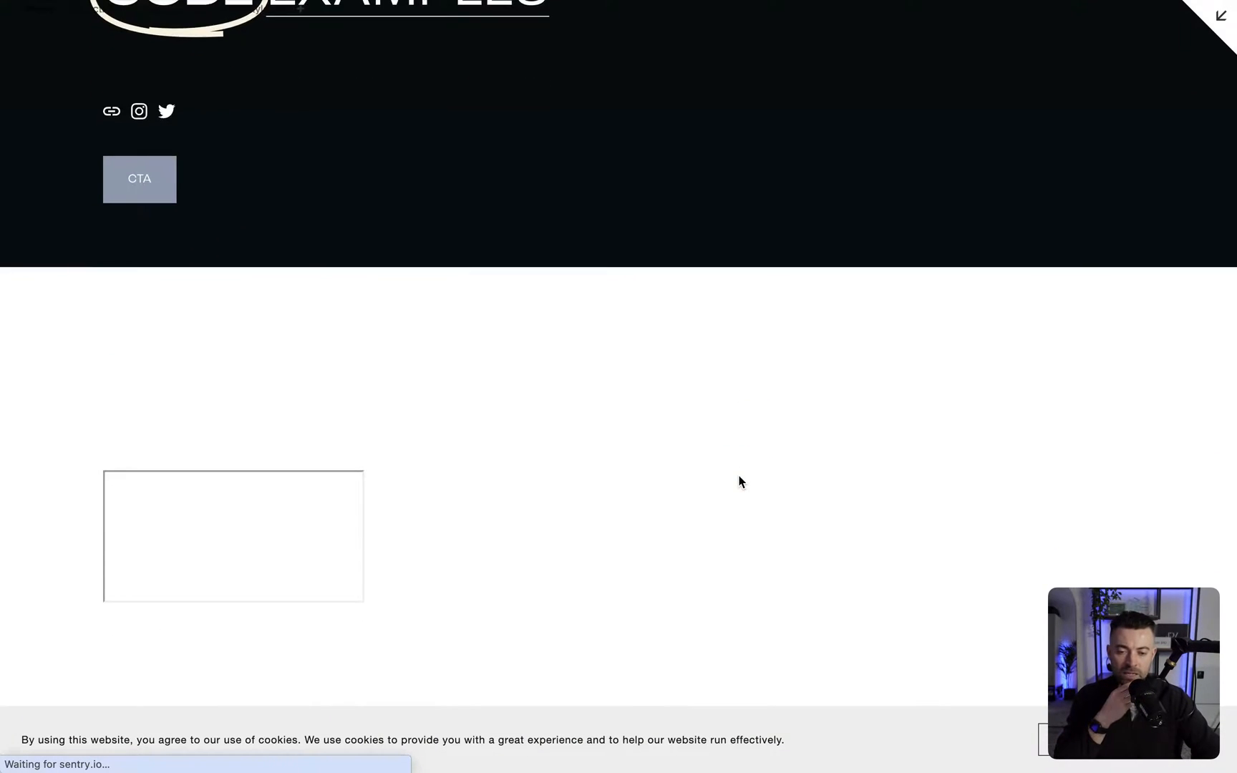
pyautogui.scroll(-3)
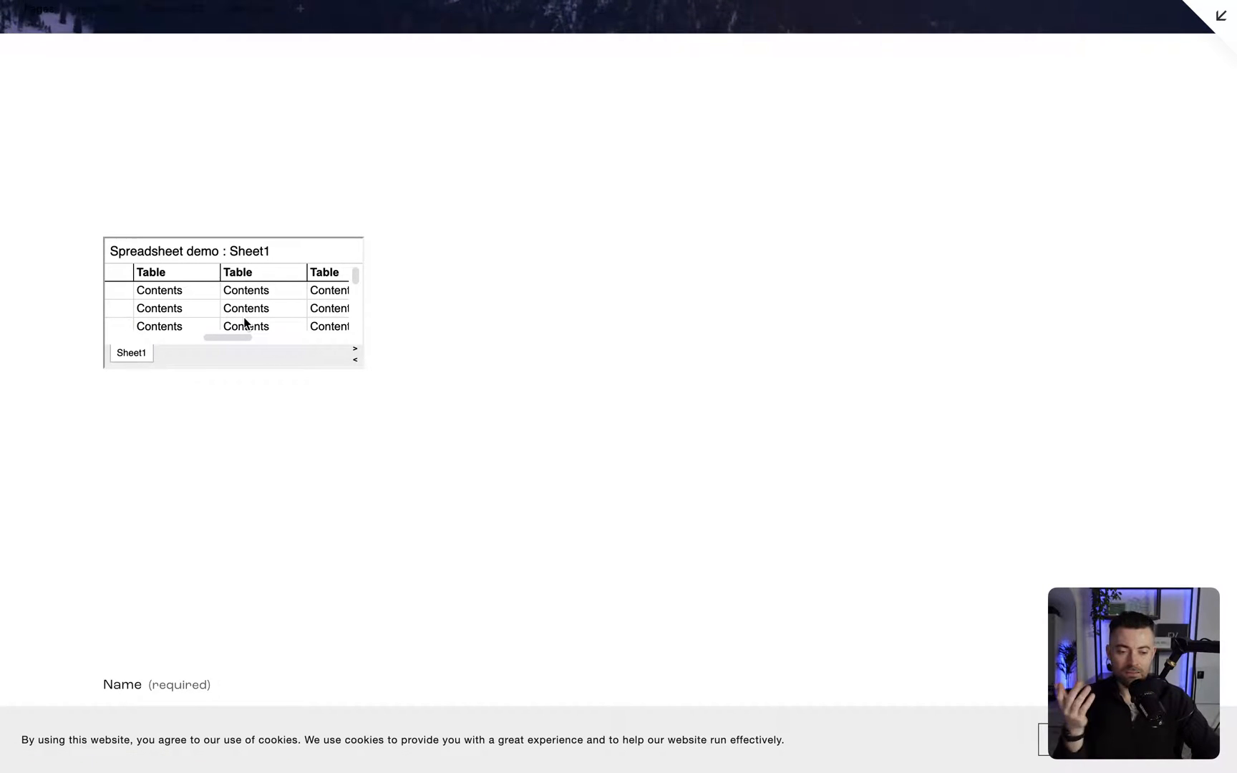
pyautogui.hscroll(3)
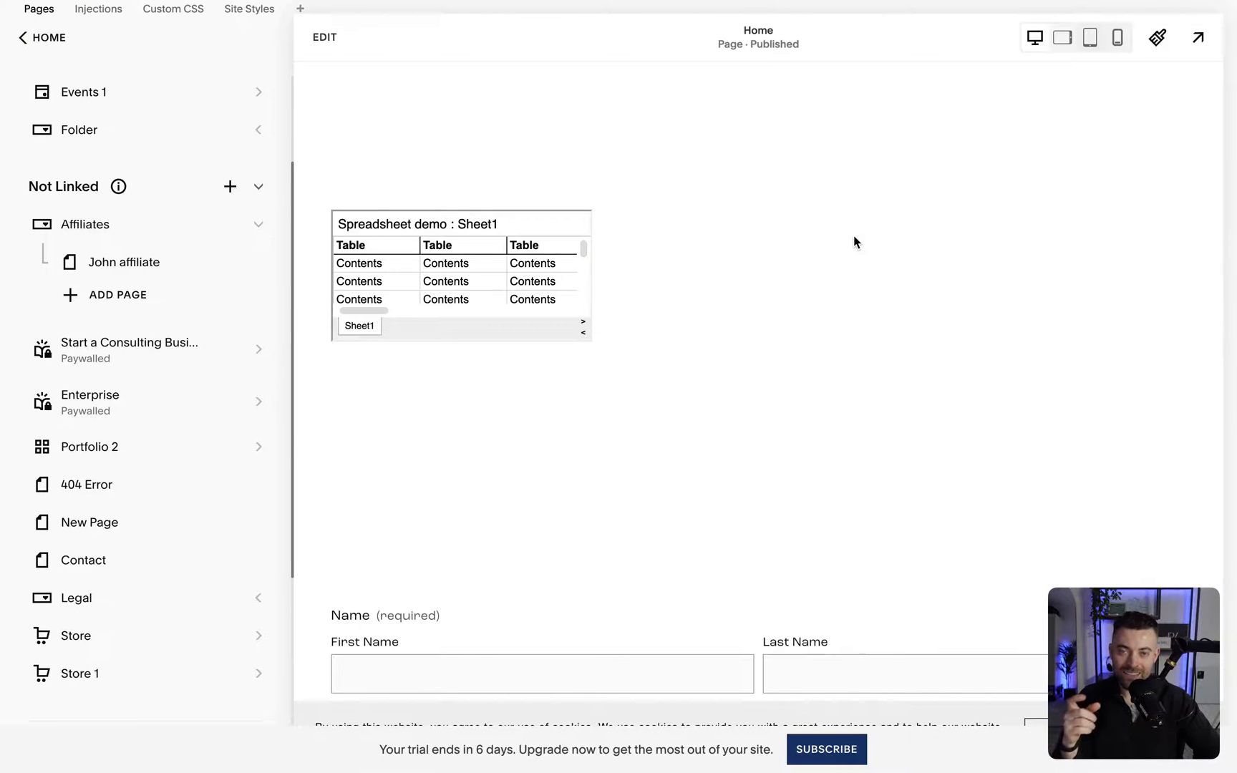
pyautogui.moveTo(694, 335)
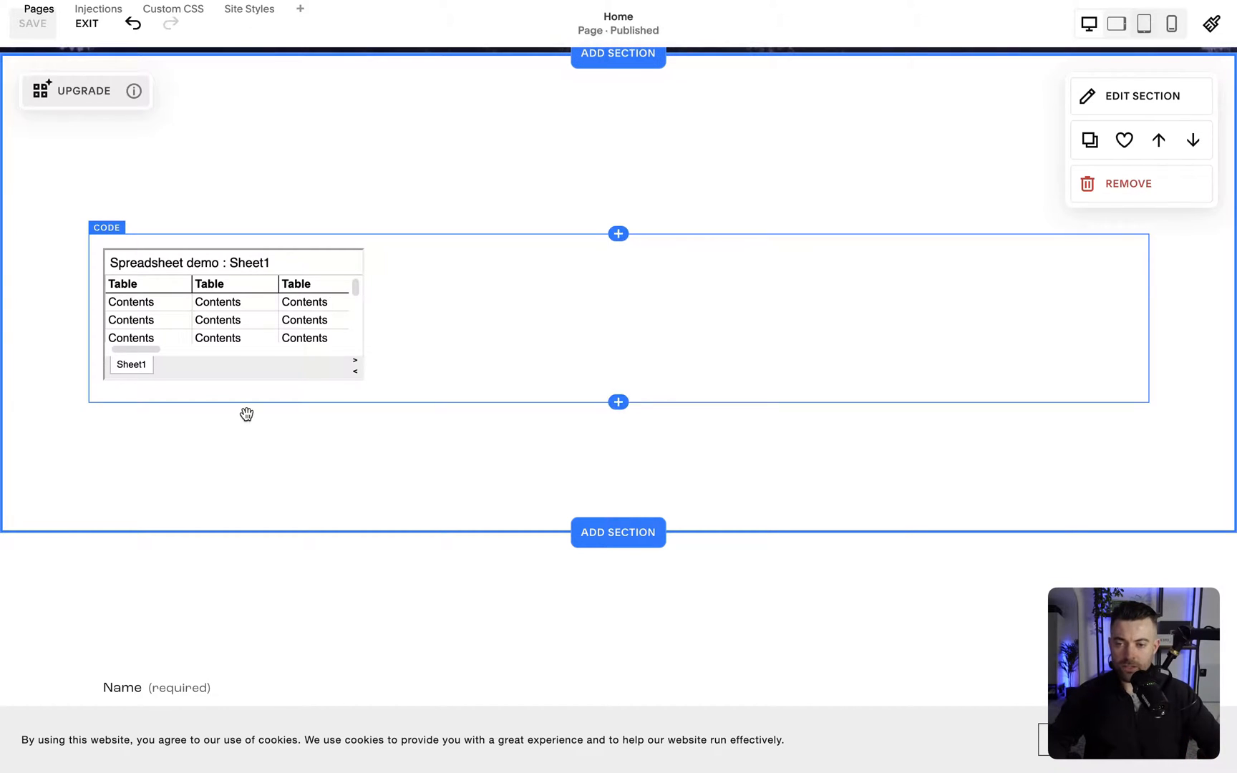
pyautogui.moveTo(366, 375)
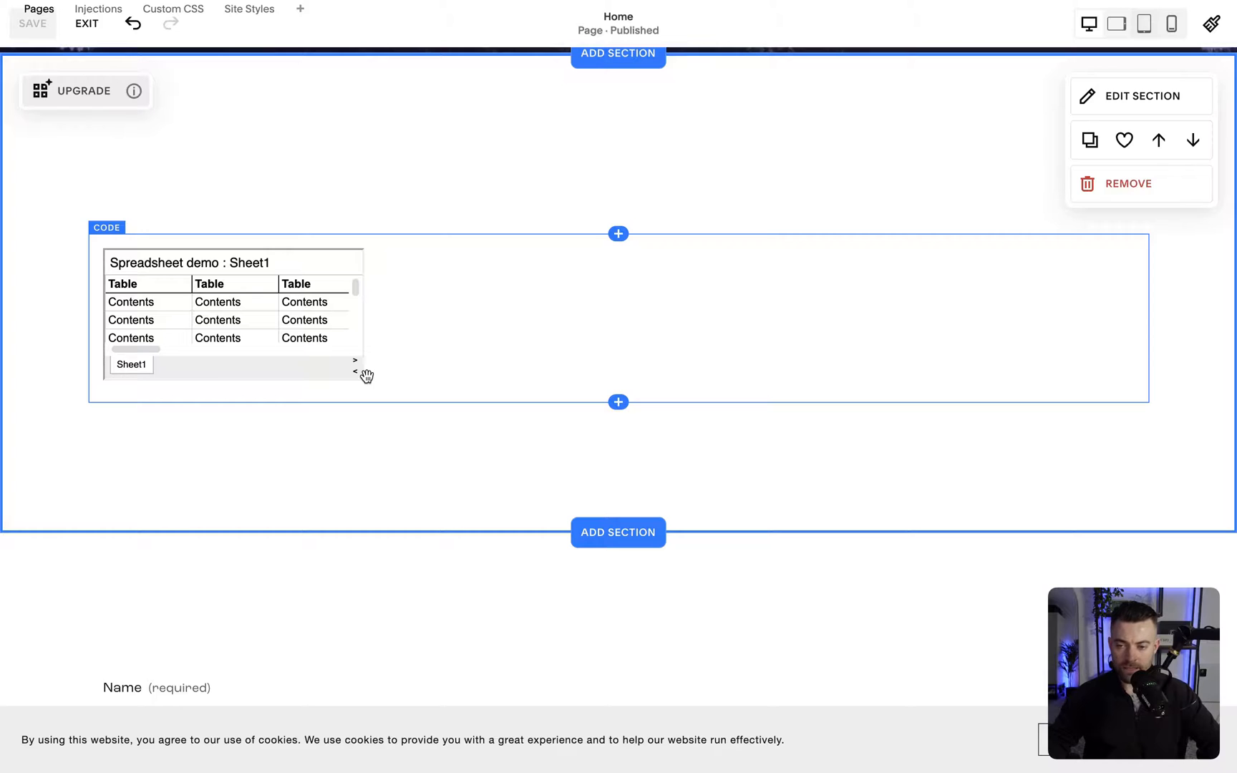
# Step: Edit the code block's iframe to width="100%" and a fixed height of 600
pyautogui.click(107, 227)
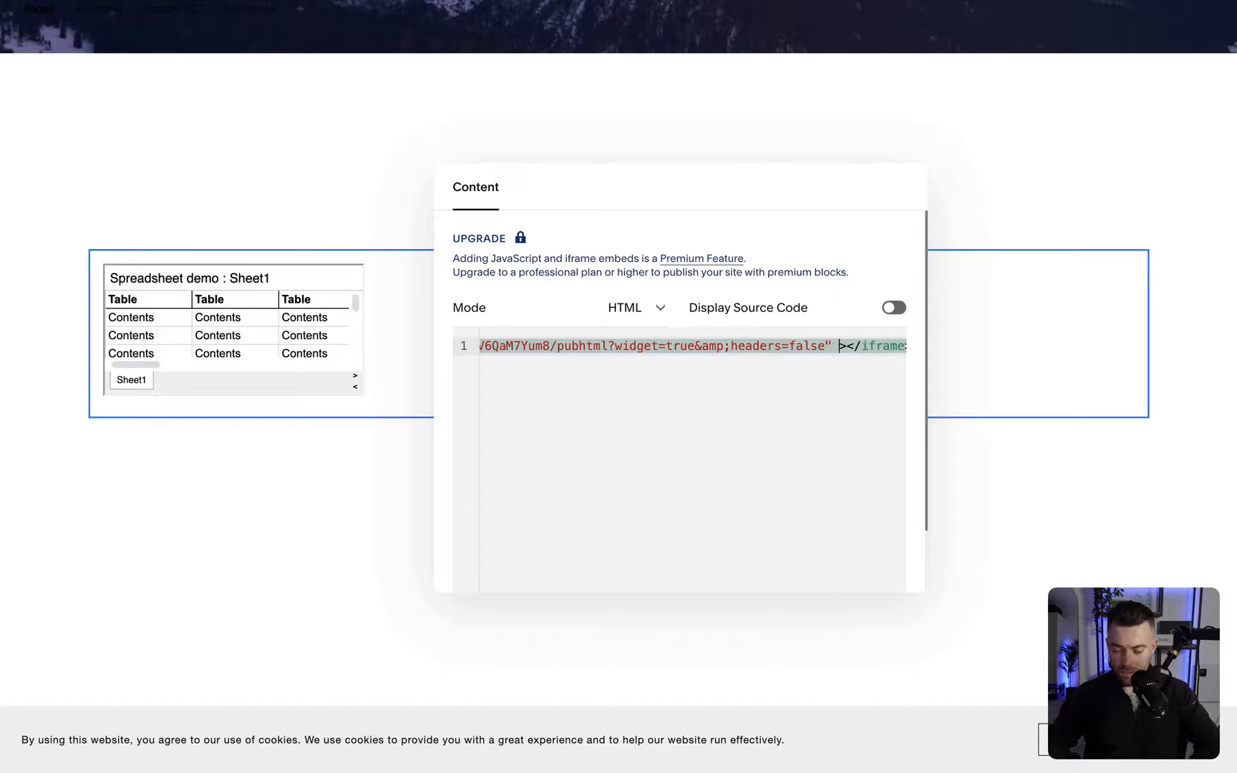
pyautogui.write('.')
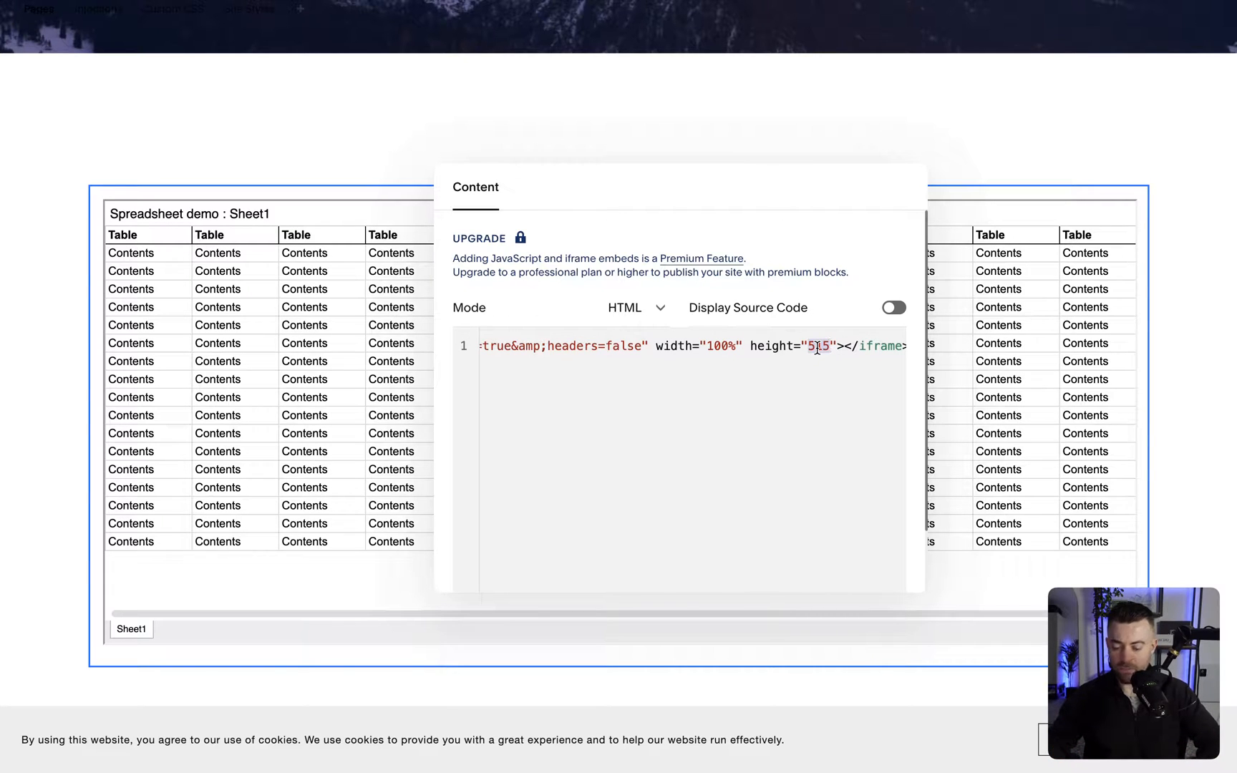
pyautogui.write('600')
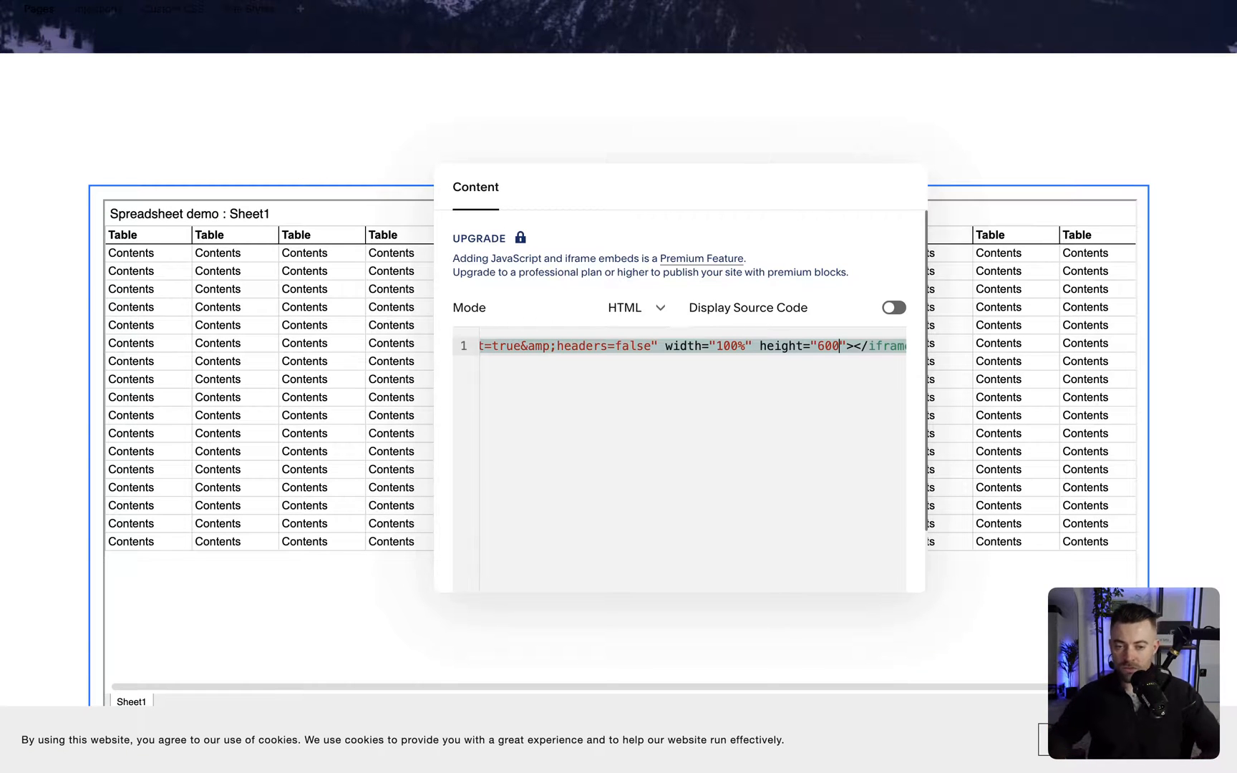
pyautogui.write('300')
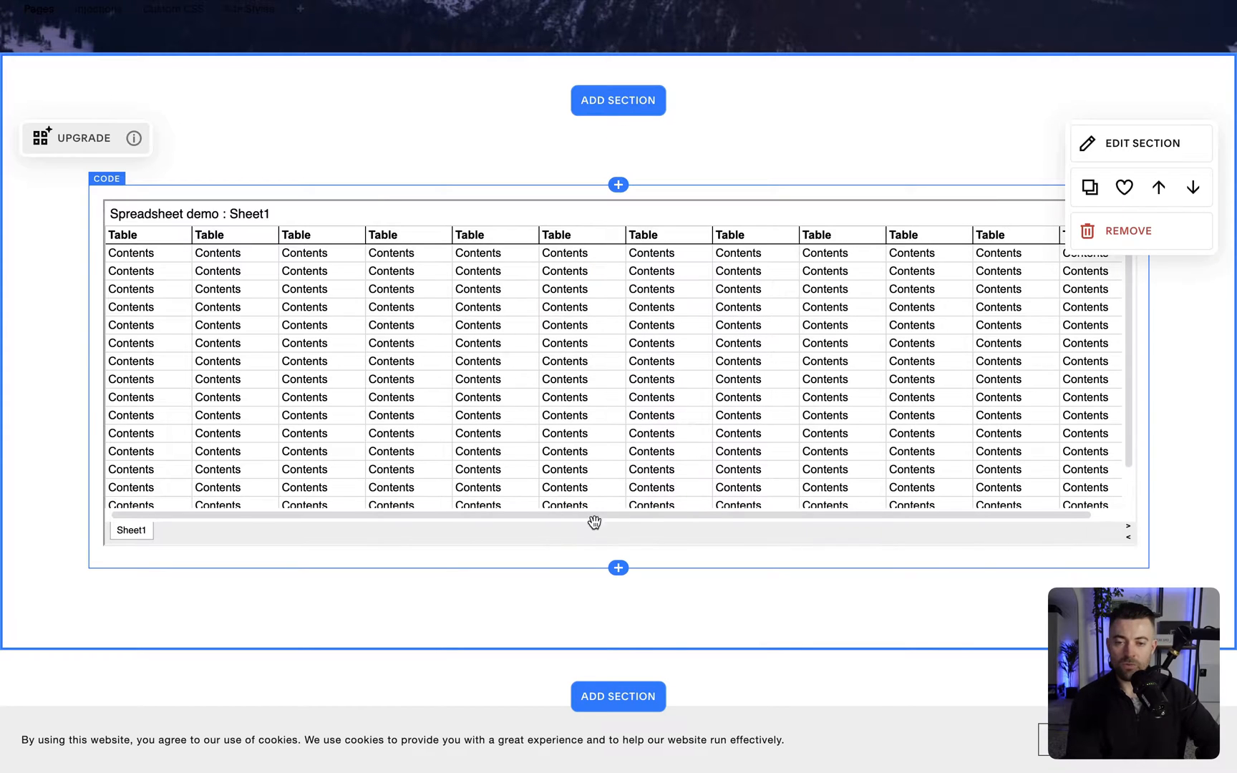
pyautogui.moveTo(638, 526)
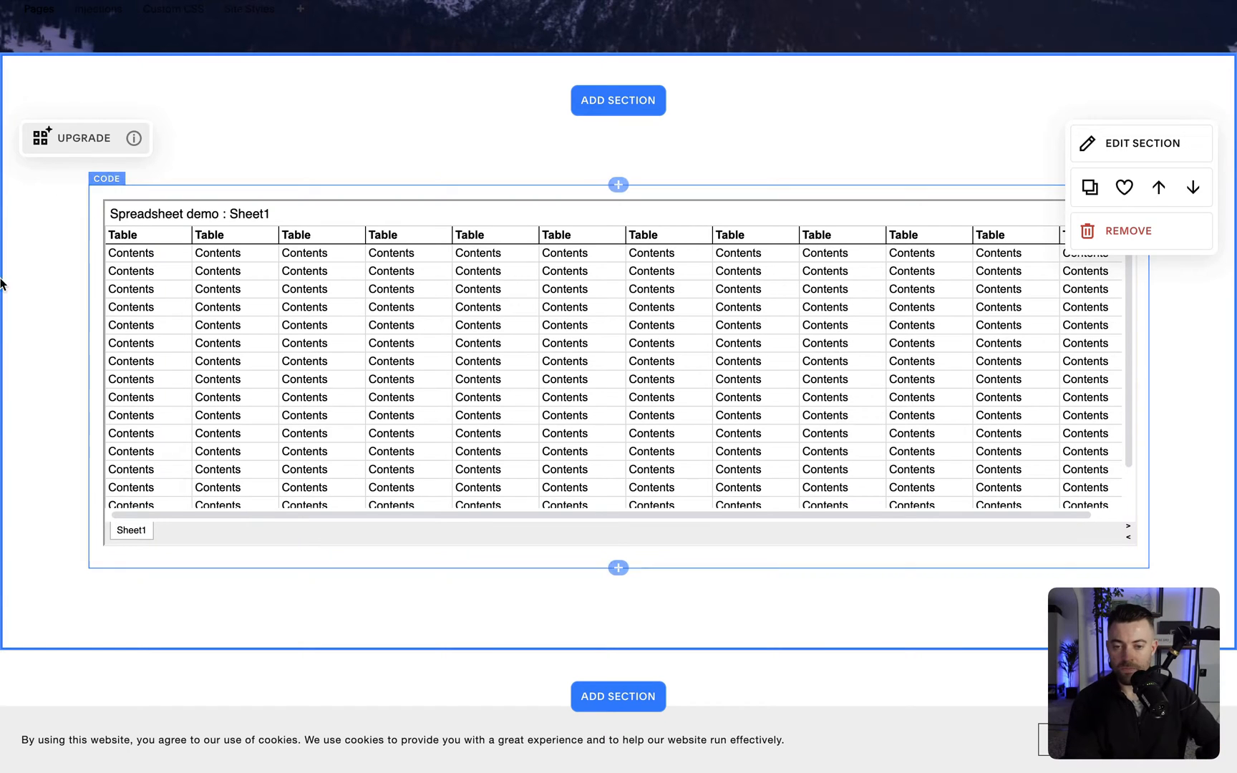
pyautogui.moveTo(153, 312)
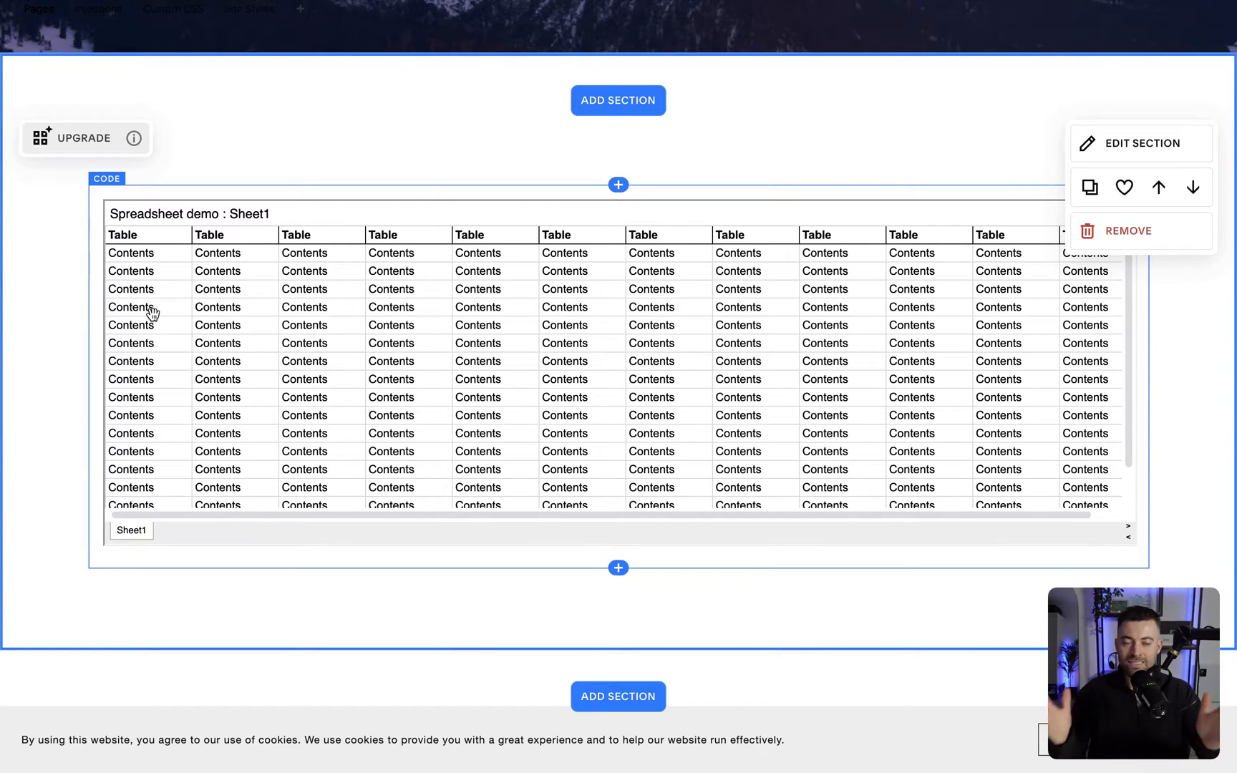